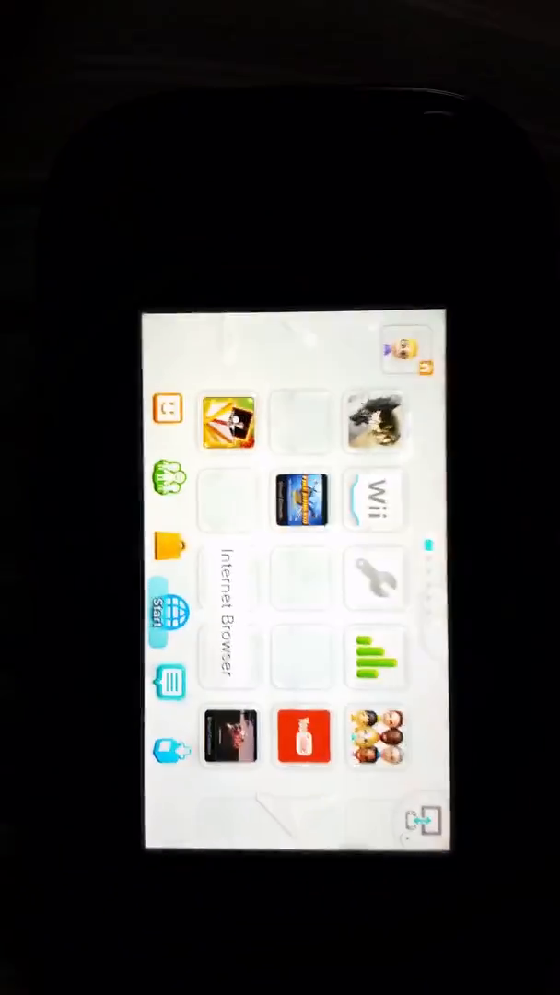
# - Launch the Internet Browser from the Wii U Menu
pyautogui.click(221, 608)
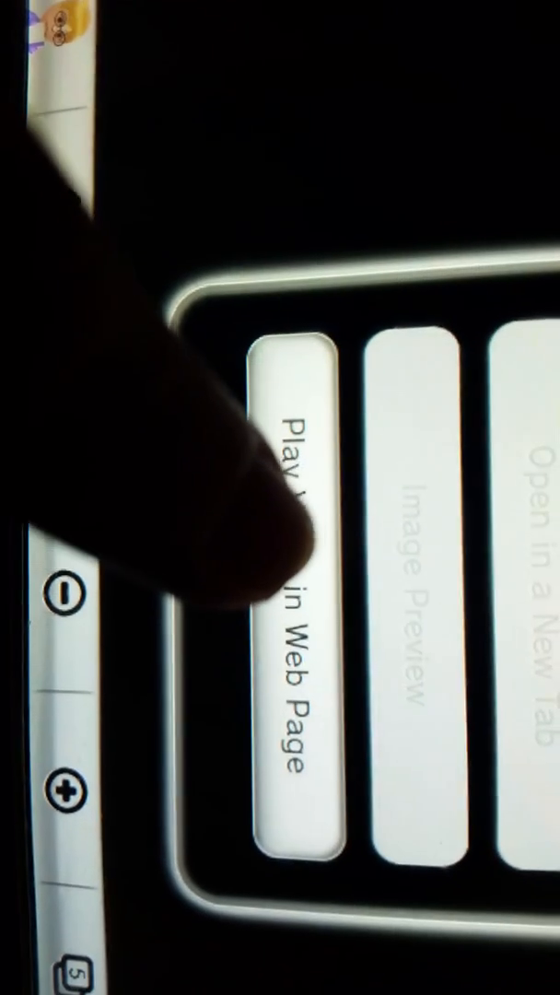
# - Play the Twitch stream video inside the web page
pyautogui.click(295, 598)
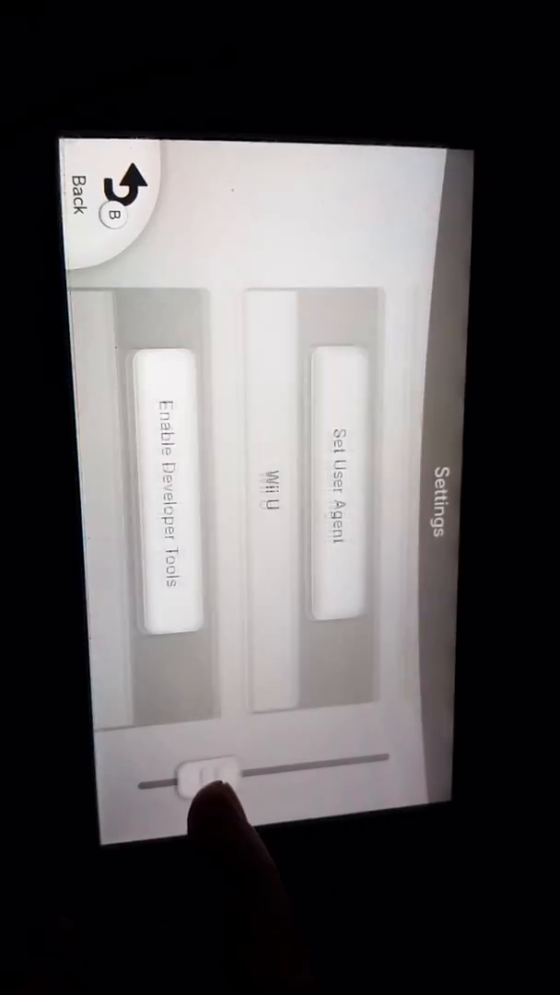
# - Set the browser's user agent to Chrome in Settings
pyautogui.click(336, 479)
pyautogui.write('twitch.tv/lo')
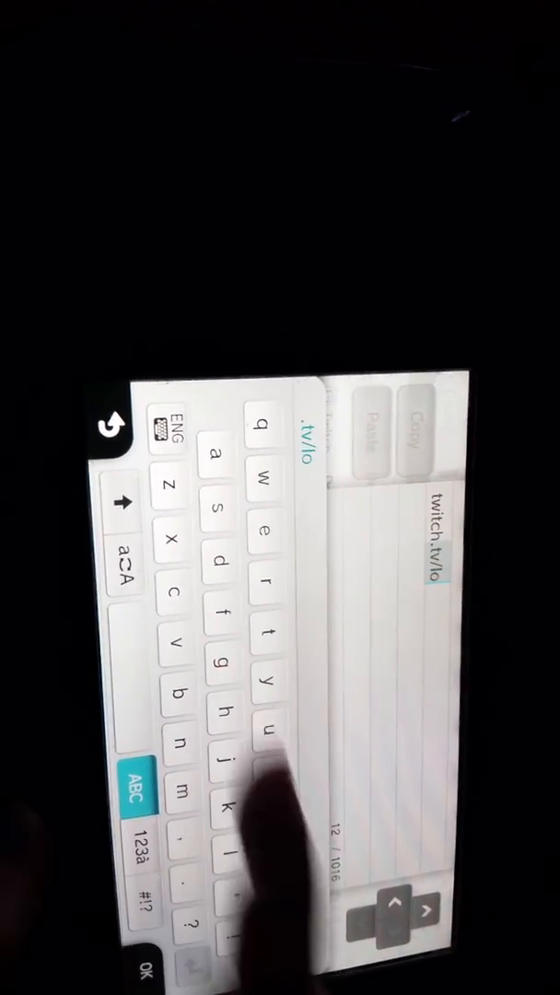
# - Continue typing the Twitch login address so it reads 'twitch.tv/log'
pyautogui.write('g')
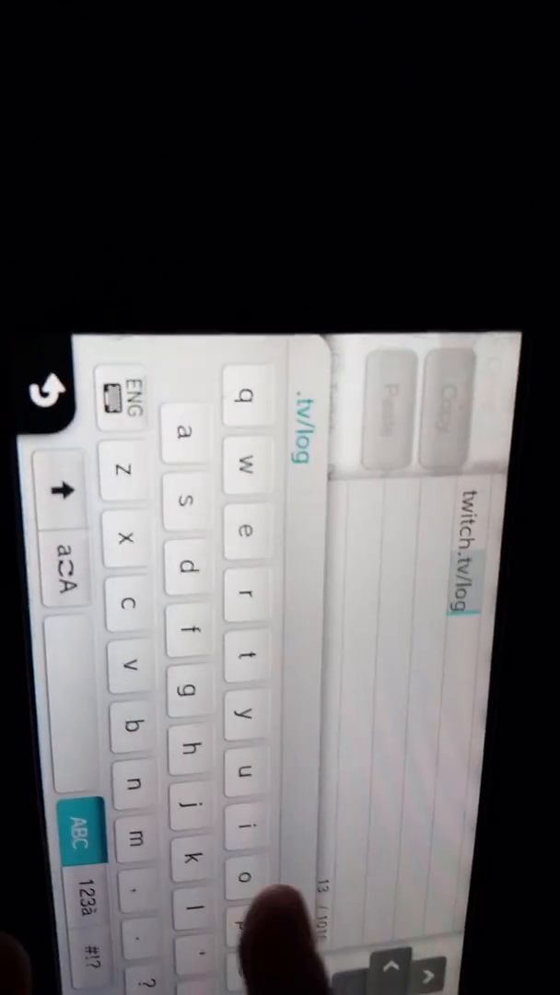